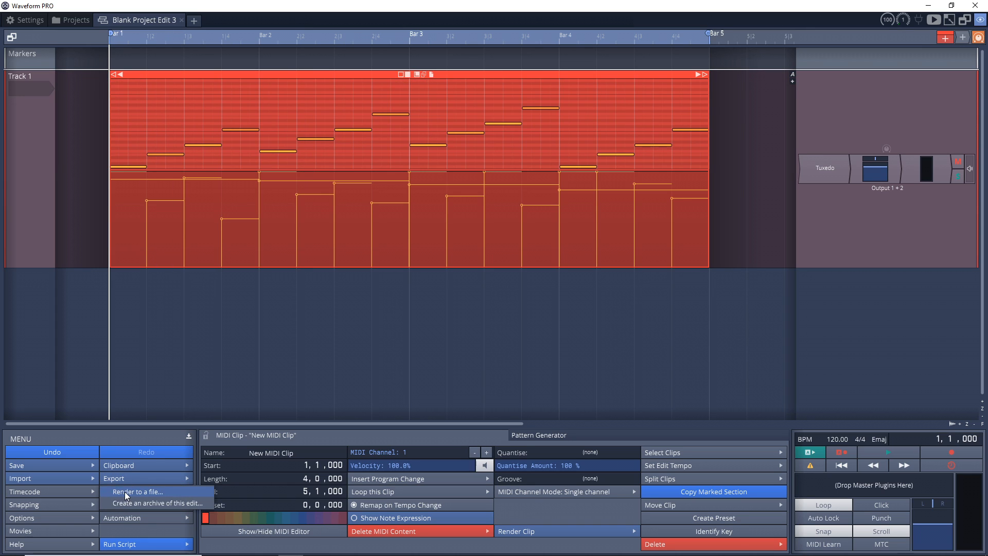
Render the piano clip to New MIDI Clip.mid with Format set to MIDI file.
{"action": "left_click", "coordinate": [136, 492]}
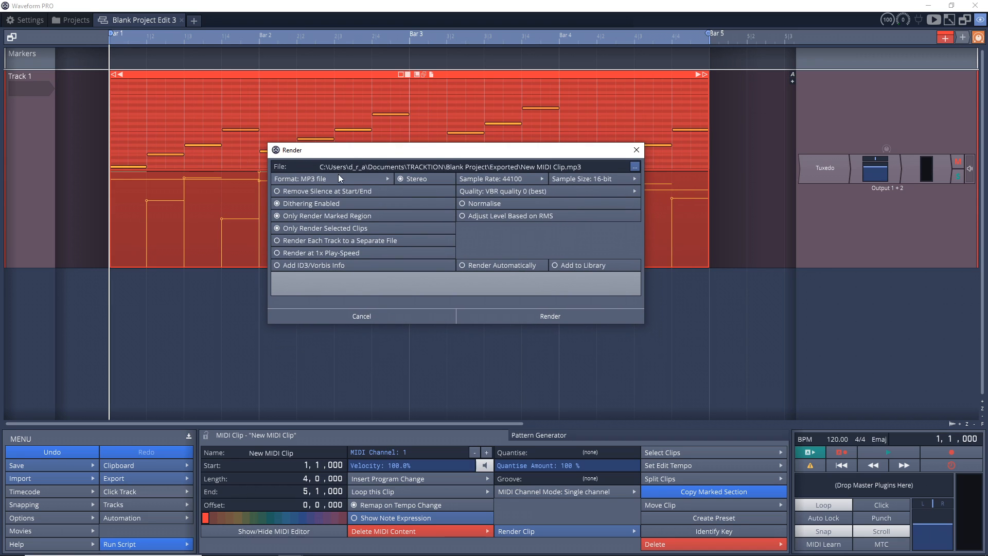
{"action": "left_click", "coordinate": [306, 178]}
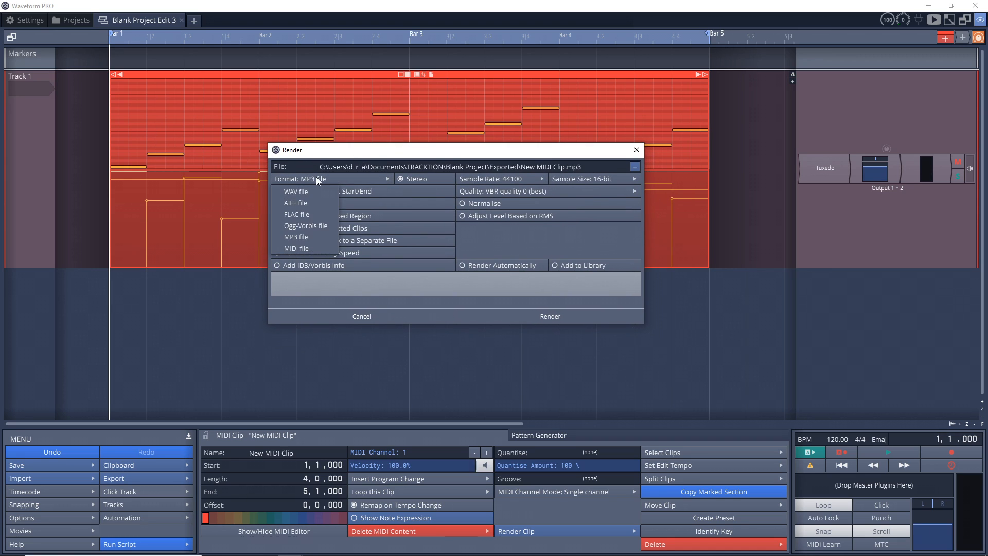
{"action": "left_click", "coordinate": [296, 249]}
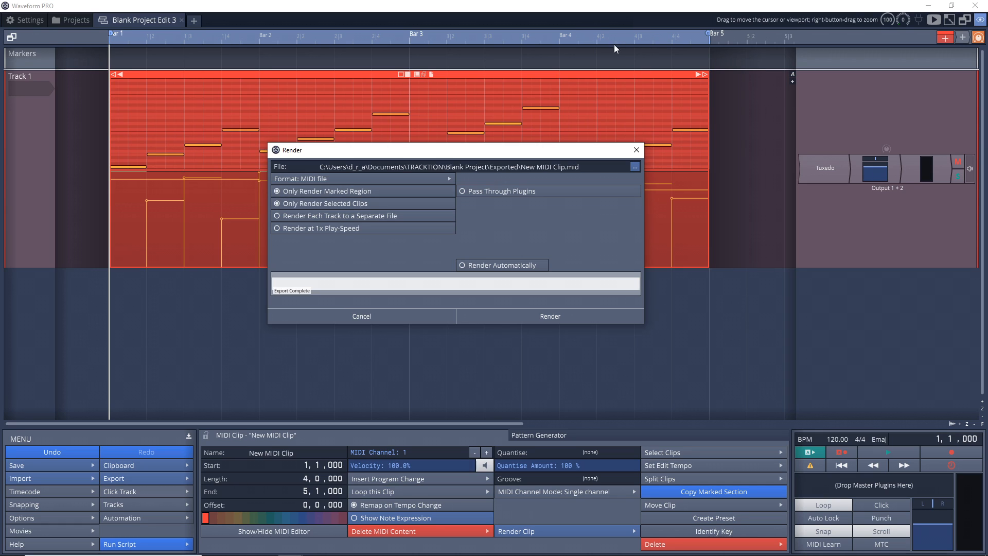
{"action": "left_click", "coordinate": [276, 191]}
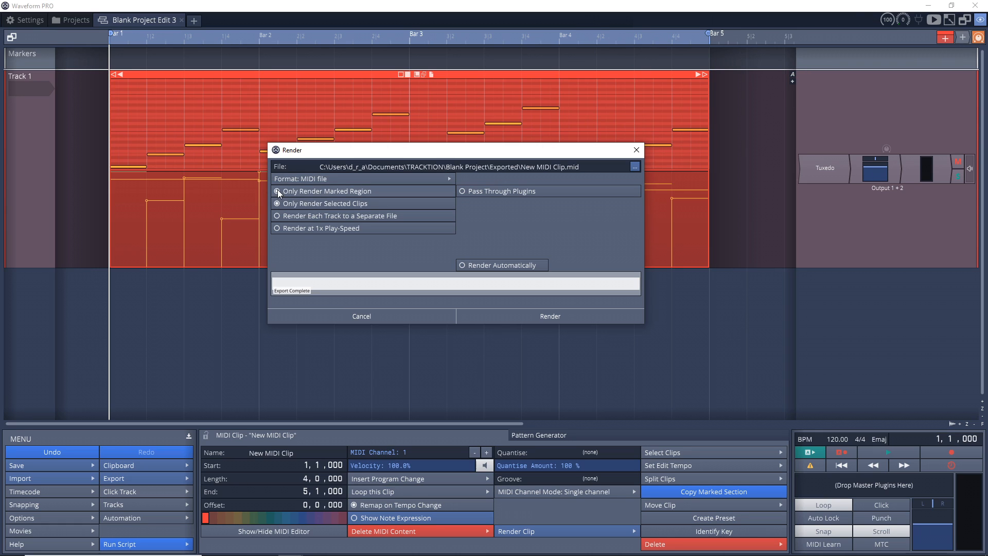
{"action": "left_click", "coordinate": [277, 192]}
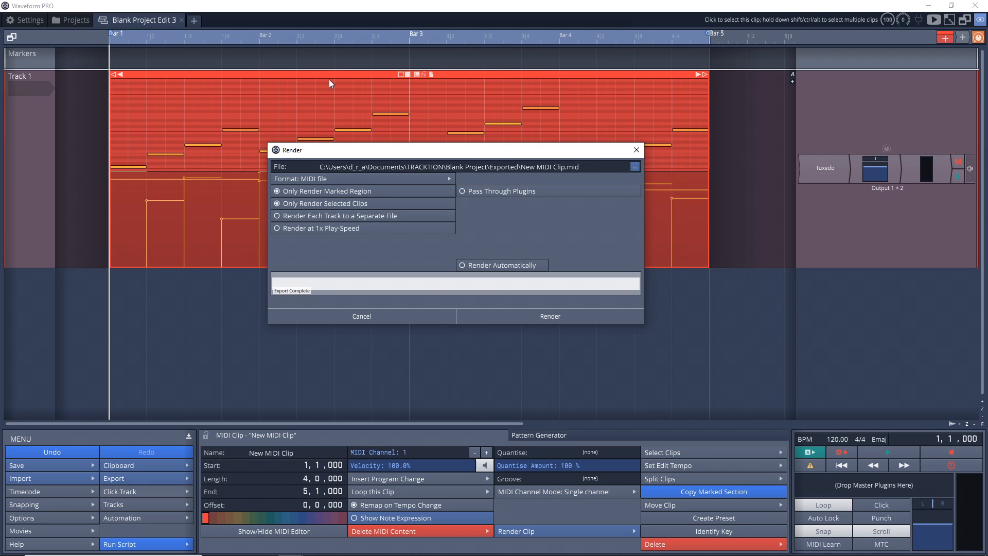
{"action": "mouse_move", "coordinate": [297, 77]}
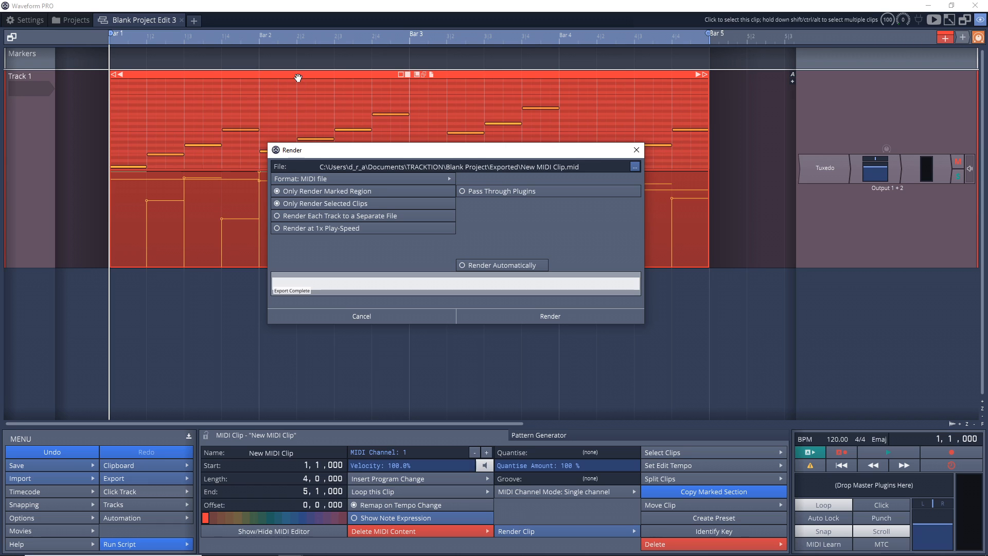
{"action": "mouse_move", "coordinate": [641, 126]}
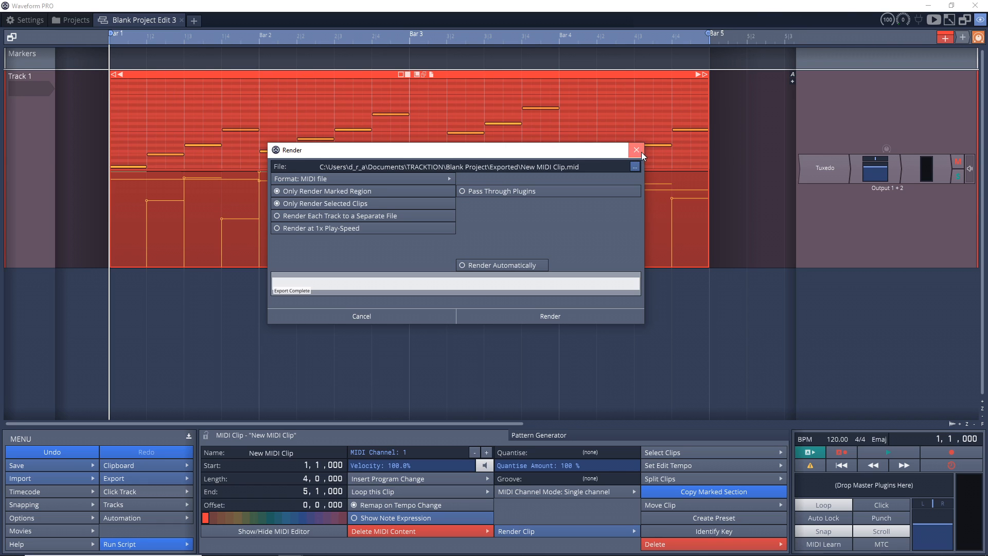
Close the render window and bring up the Export options for the four-clip piano part.
{"action": "left_click", "coordinate": [637, 151]}
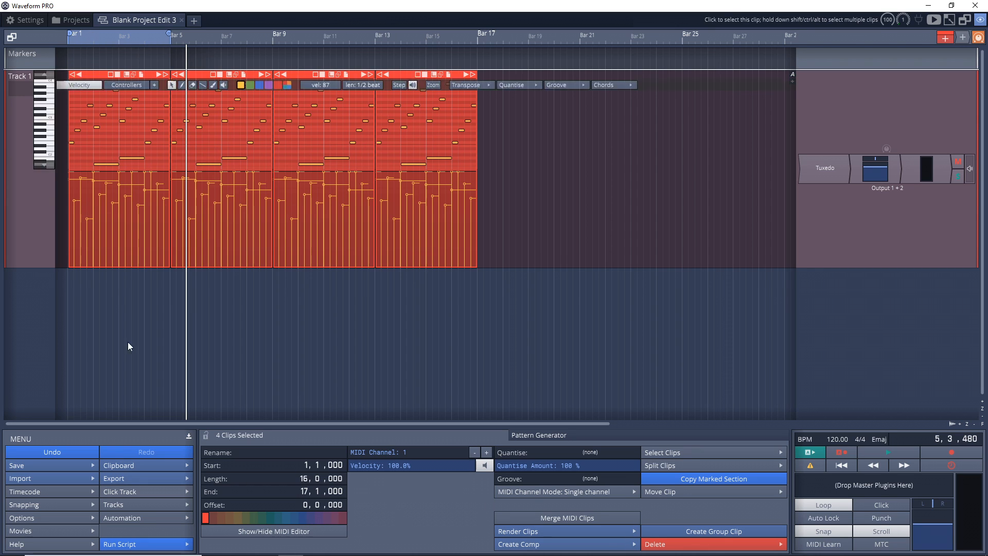
{"action": "left_click", "coordinate": [114, 479]}
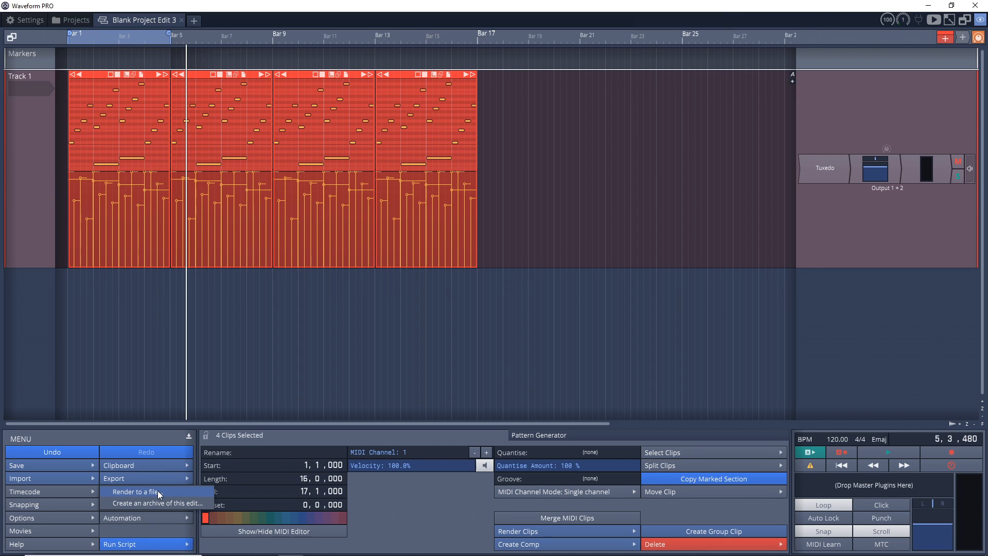
Bring up Render to a file with MIDI format, marked region and selected clips only.
{"action": "left_click", "coordinate": [134, 492]}
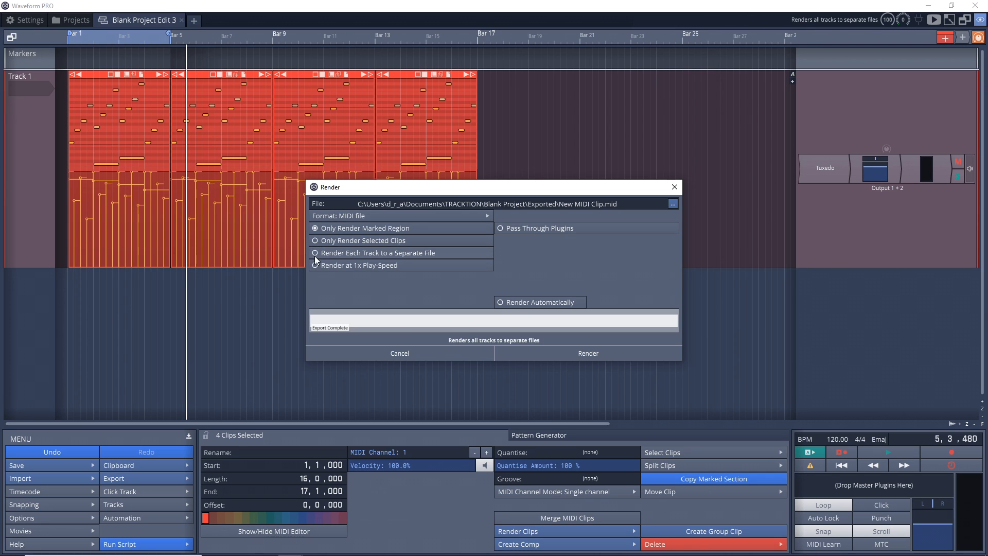
{"action": "mouse_move", "coordinate": [369, 256]}
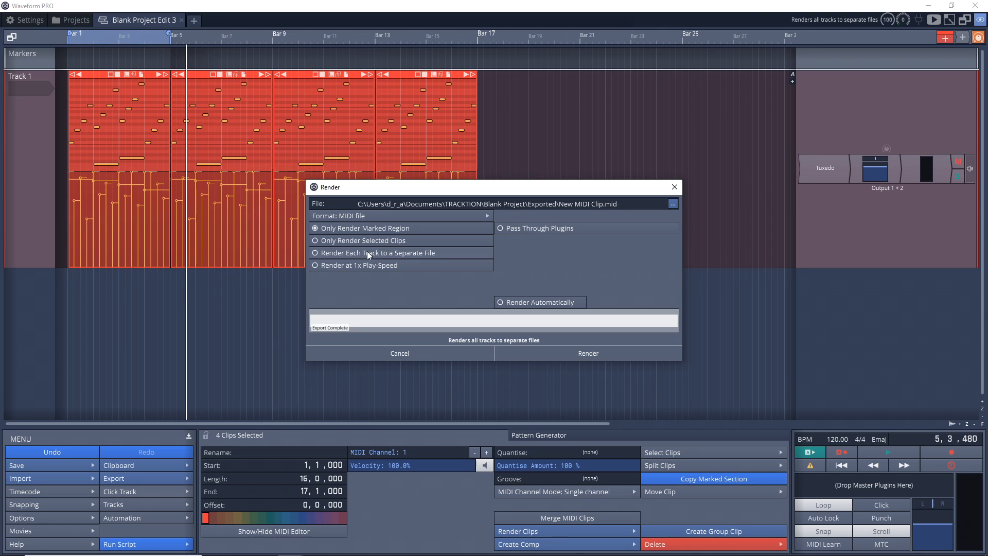
{"action": "mouse_move", "coordinate": [50, 154]}
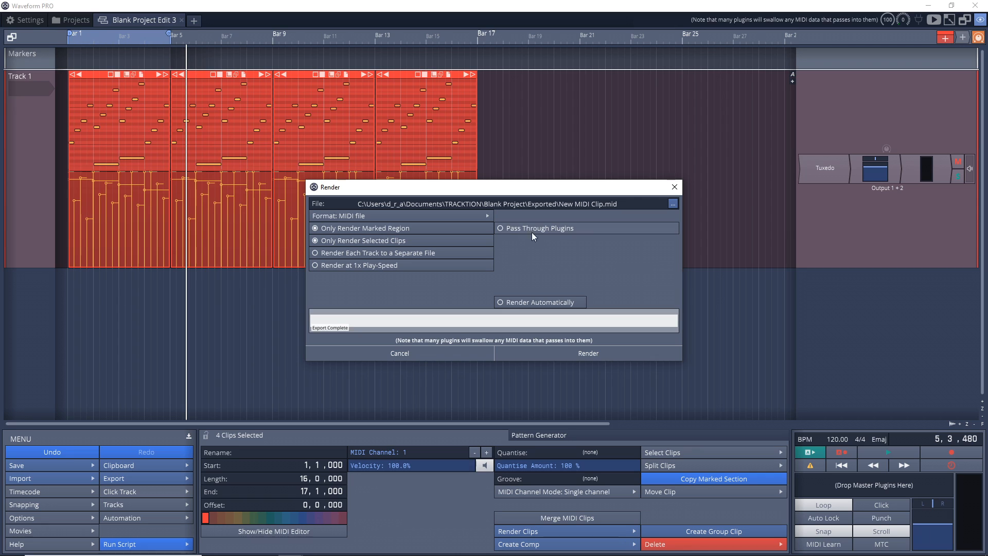
{"action": "mouse_move", "coordinate": [542, 235]}
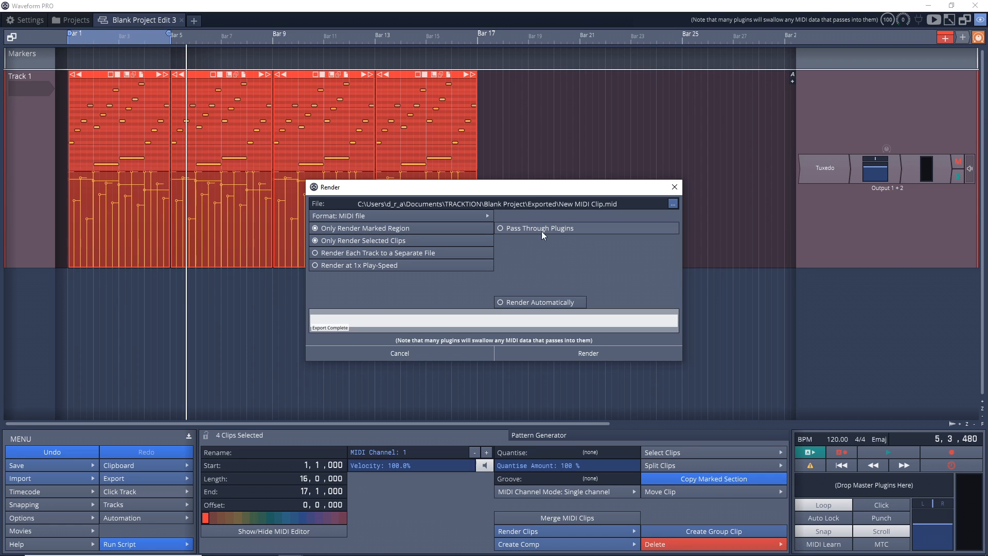
{"action": "mouse_move", "coordinate": [528, 232]}
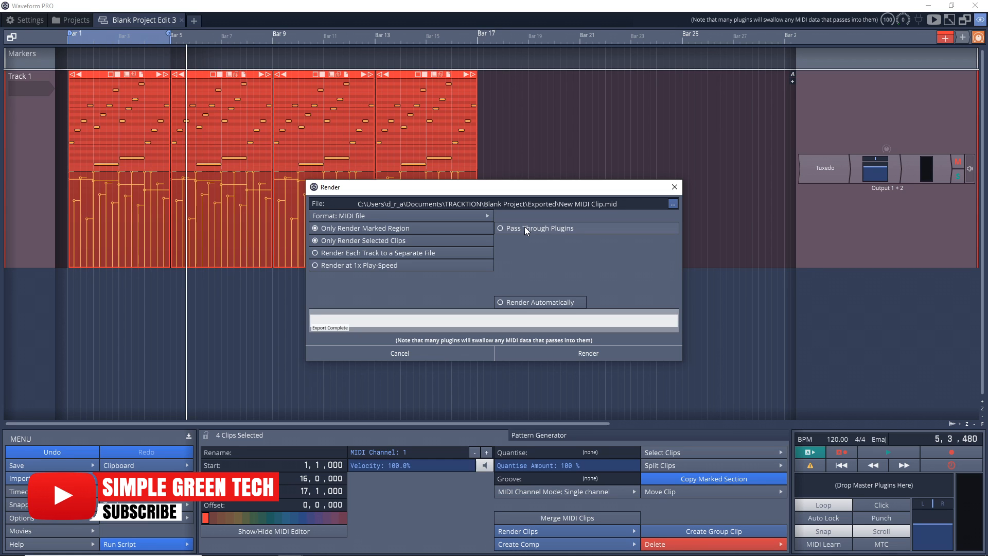
{"action": "mouse_move", "coordinate": [504, 232]}
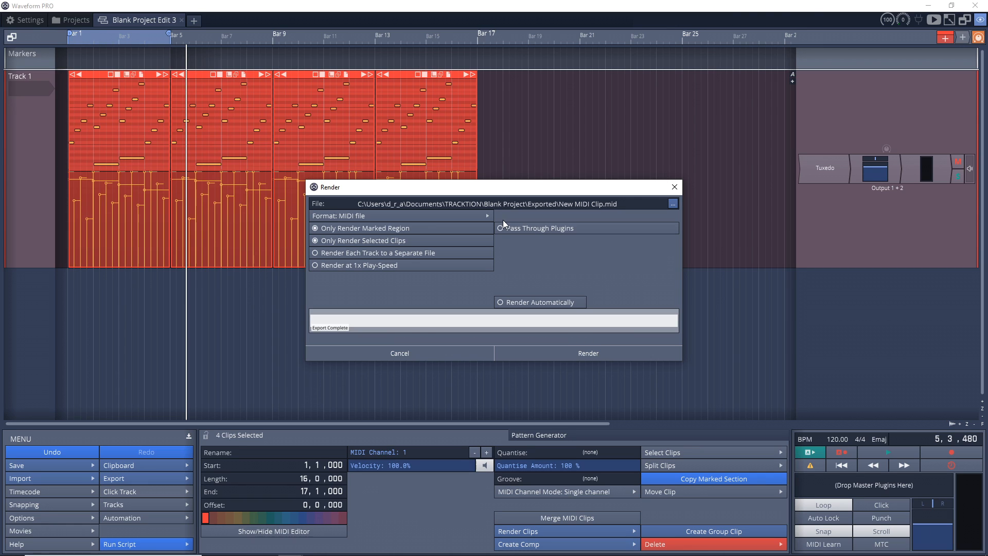
{"action": "mouse_move", "coordinate": [507, 232]}
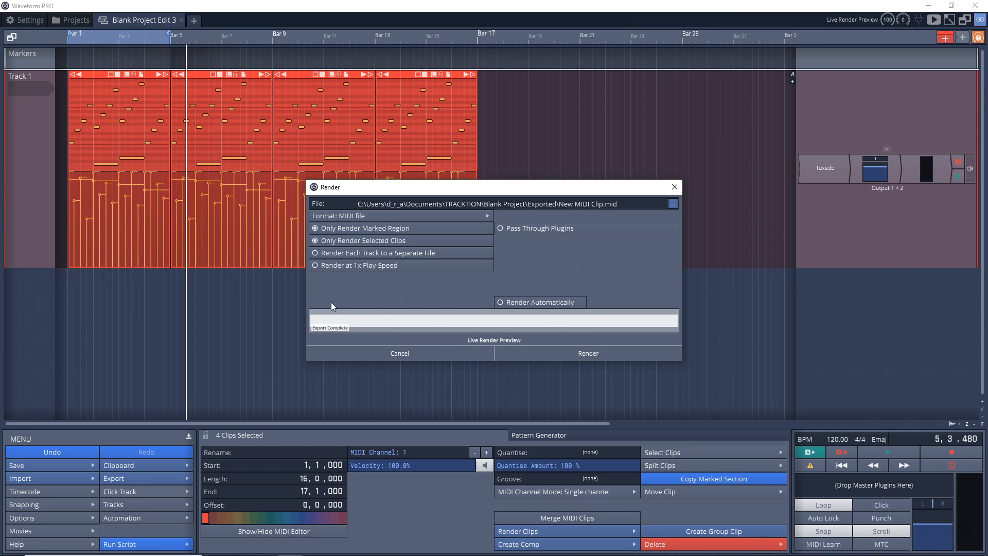
{"action": "mouse_move", "coordinate": [367, 270]}
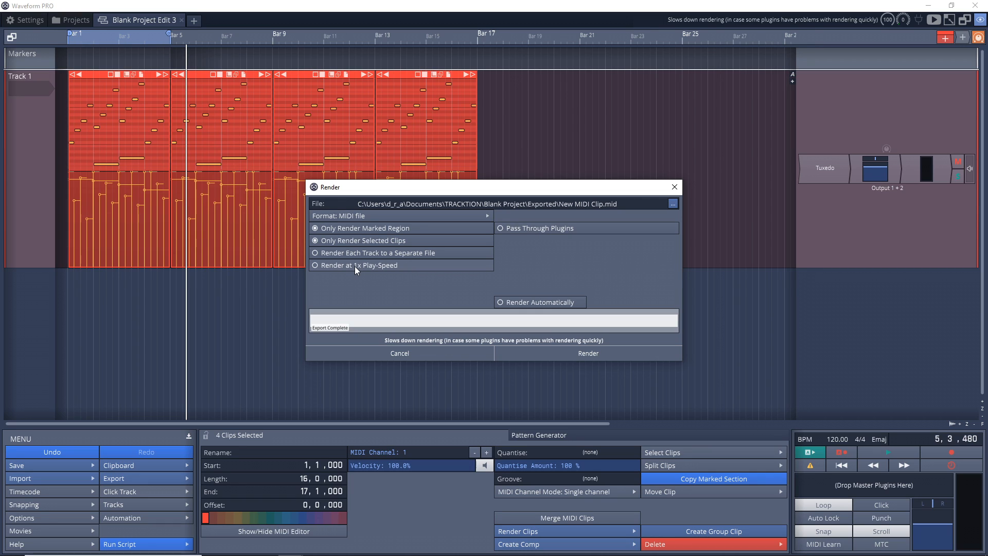
{"action": "mouse_move", "coordinate": [327, 269]}
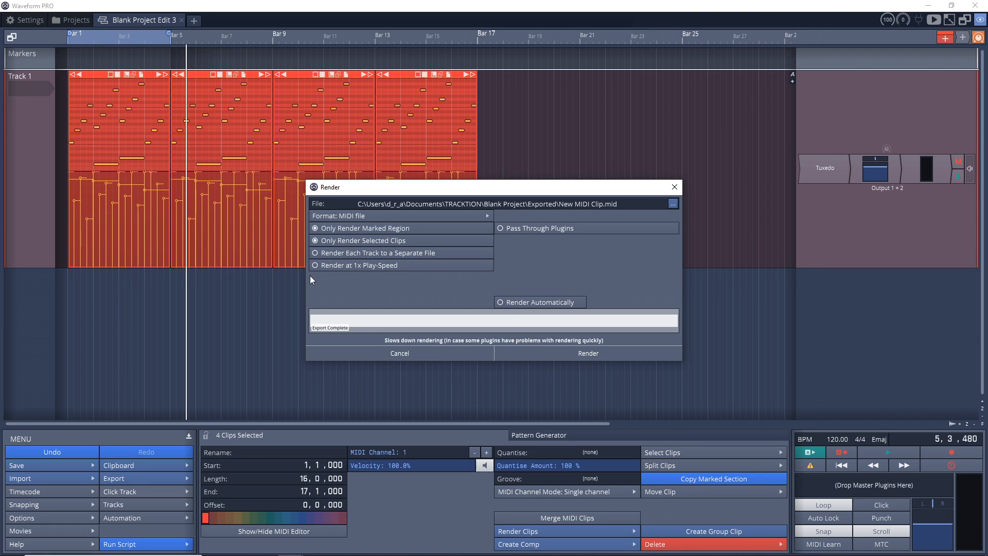
{"action": "mouse_move", "coordinate": [655, 266]}
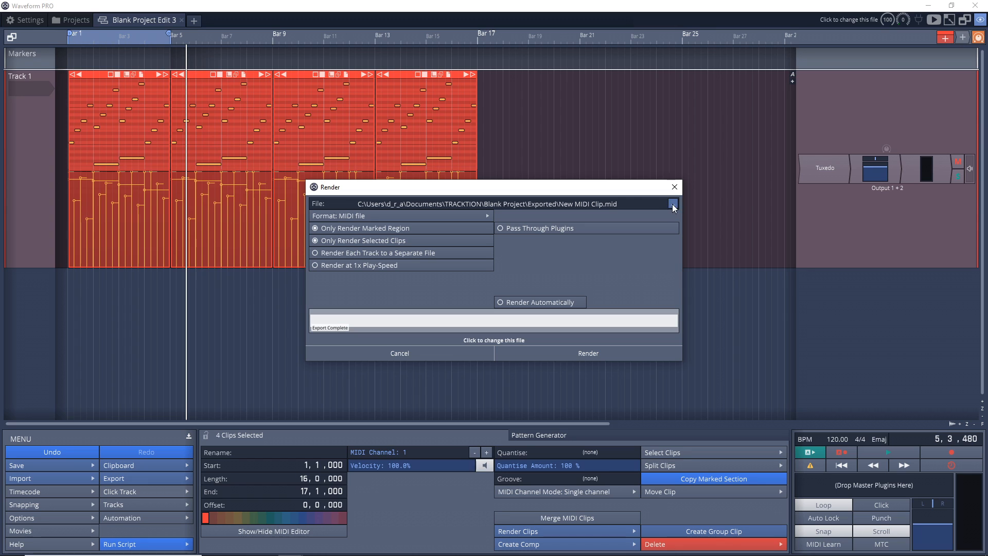
Render the four piano clips to Piano-clip-test.mid on the Desktop.
{"action": "left_click", "coordinate": [673, 204]}
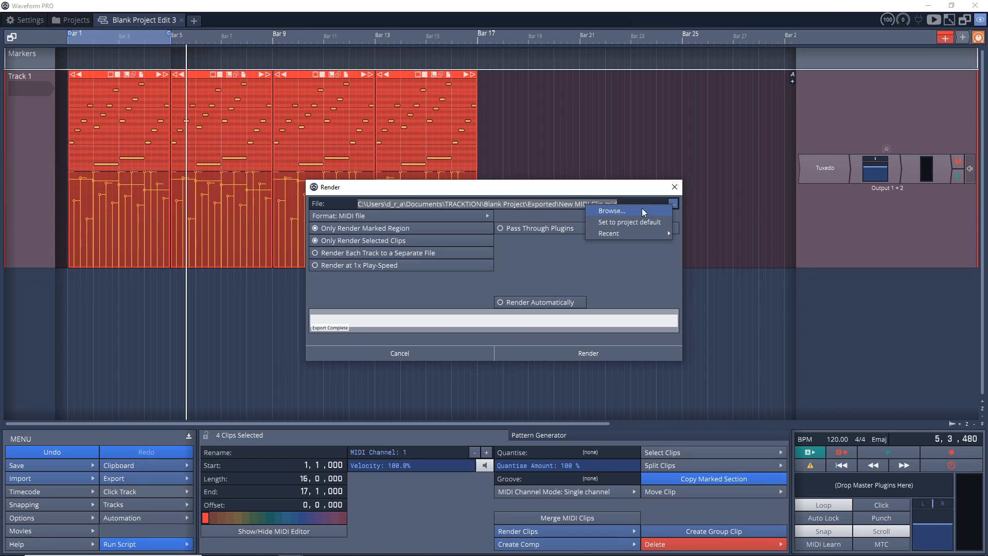
{"action": "left_click", "coordinate": [611, 210]}
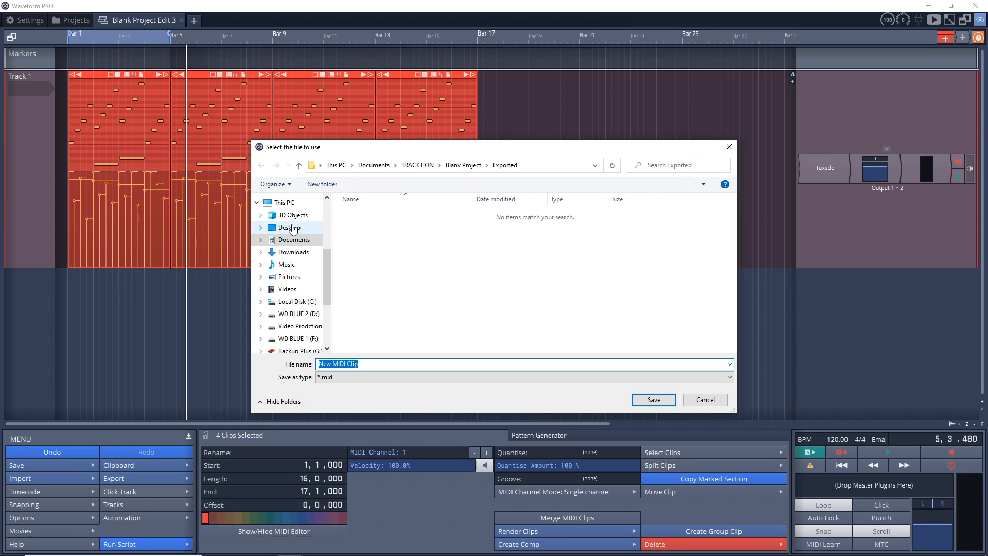
{"action": "left_click", "coordinate": [289, 228]}
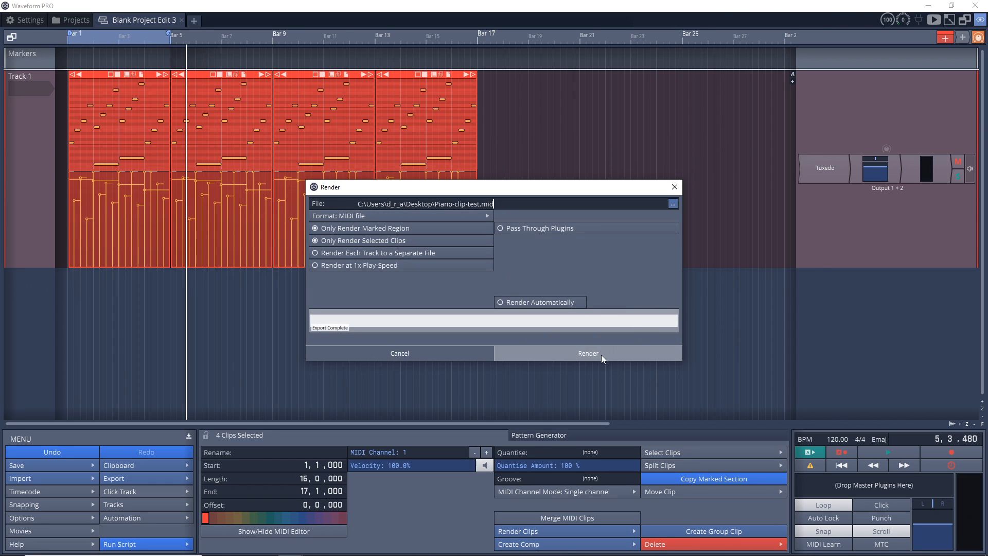
{"action": "left_click", "coordinate": [587, 353]}
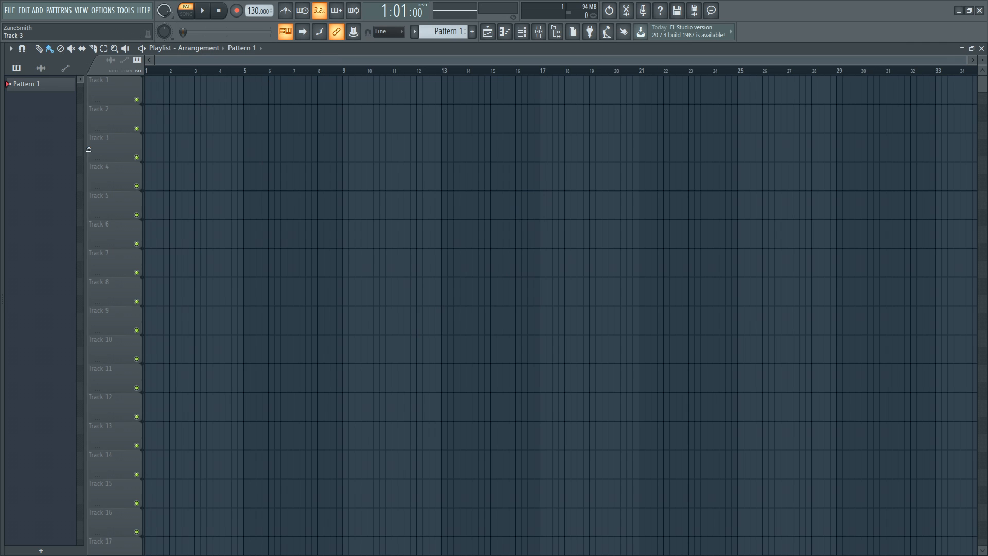
{"action": "mouse_move", "coordinate": [32, 153]}
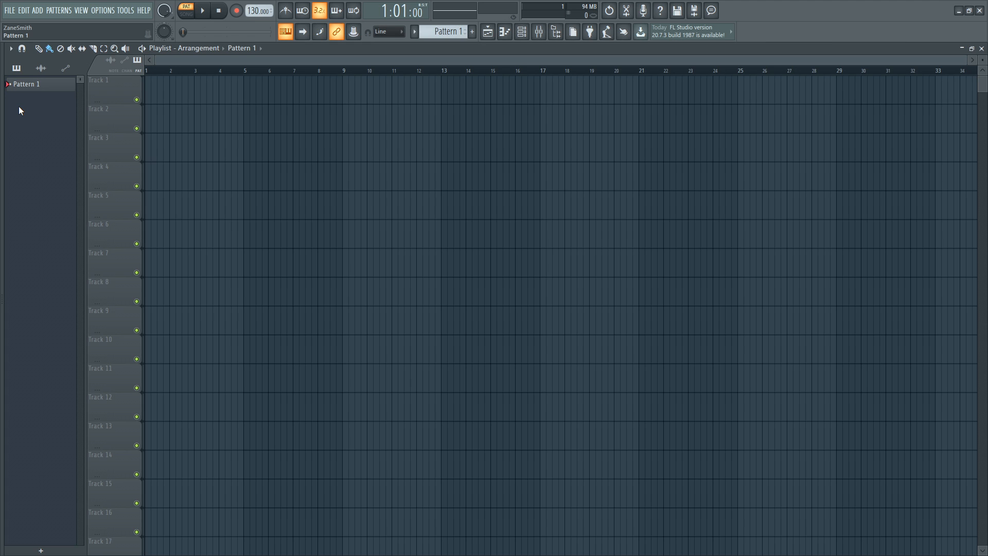
Import Piano-clip-test.mid so its pattern lands on Track 2 of the playlist.
{"action": "left_click", "coordinate": [9, 10]}
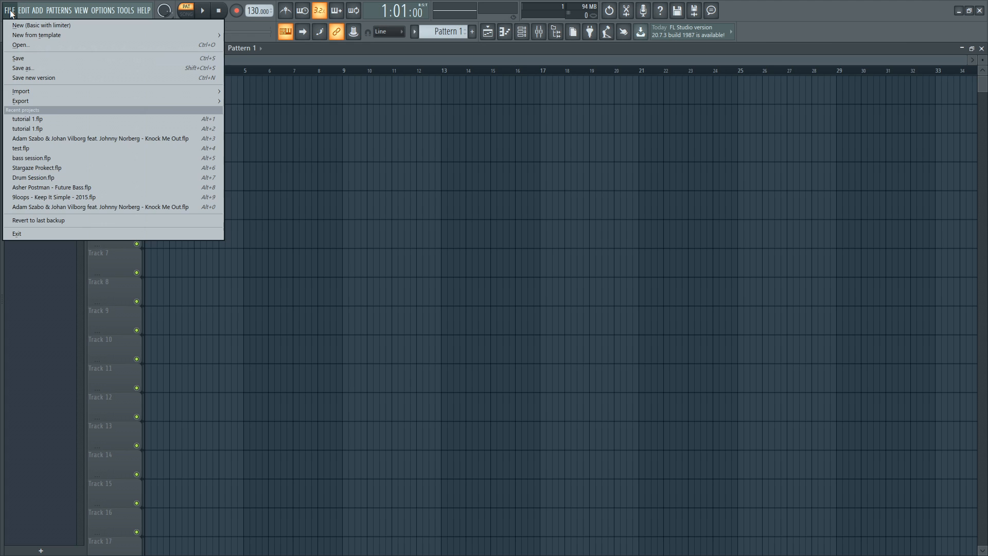
{"action": "left_click", "coordinate": [20, 44]}
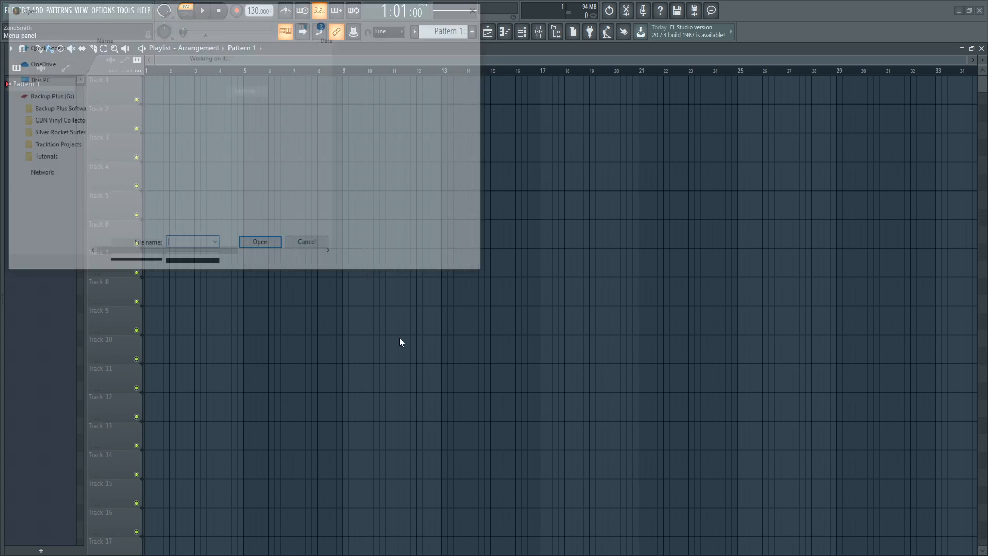
{"action": "left_click", "coordinate": [260, 241]}
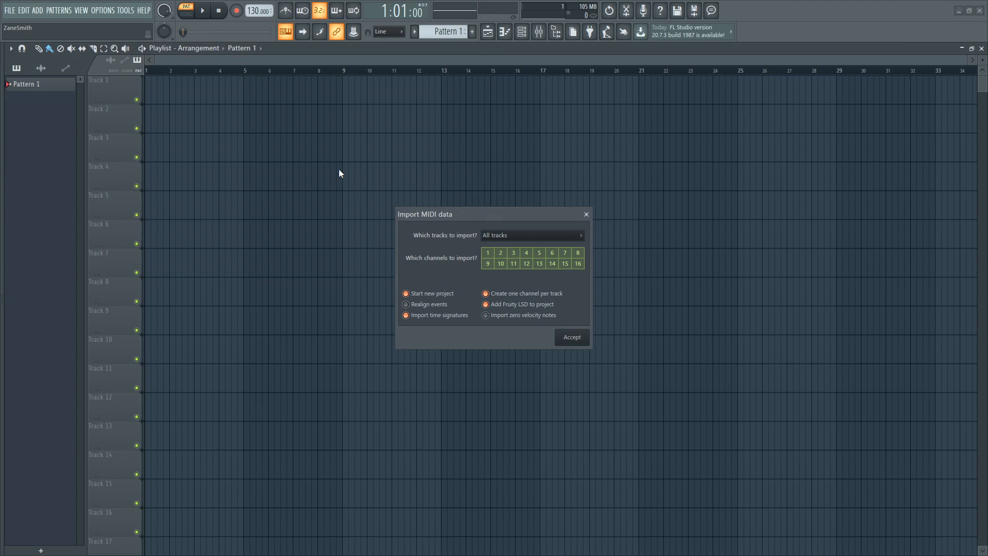
{"action": "left_click", "coordinate": [572, 337]}
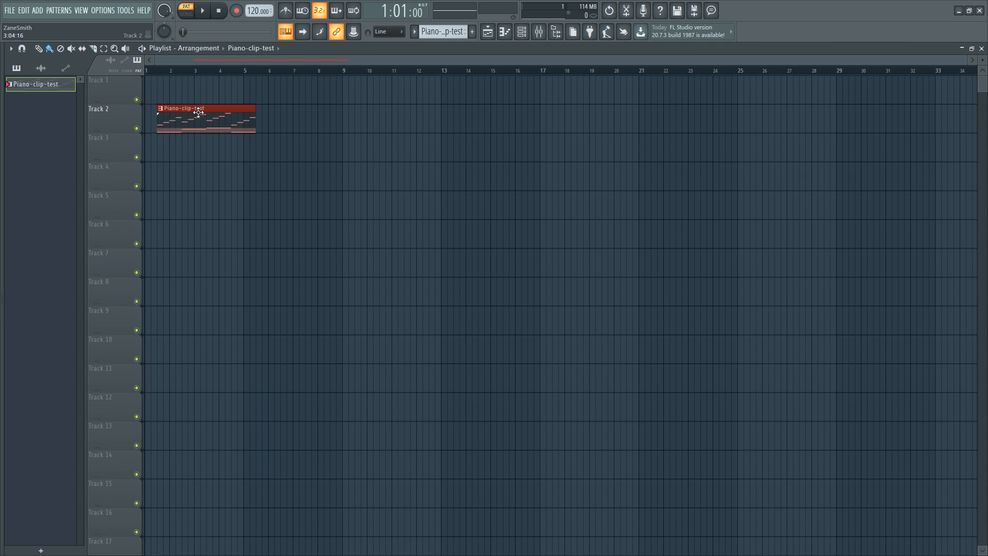
Show the Piano-clip-test pattern's notes and velocities in the piano roll.
{"action": "double_click", "coordinate": [202, 108]}
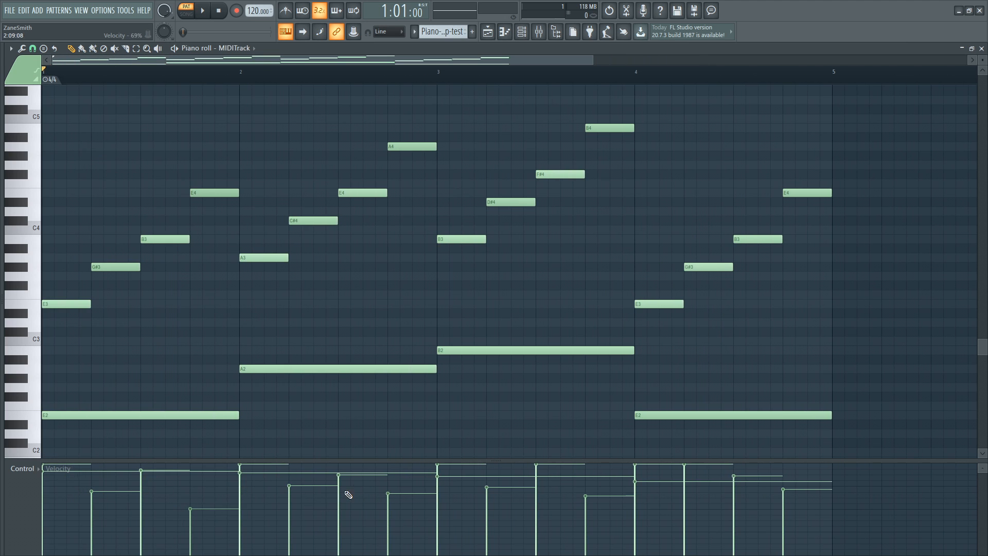
{"action": "mouse_move", "coordinate": [469, 324]}
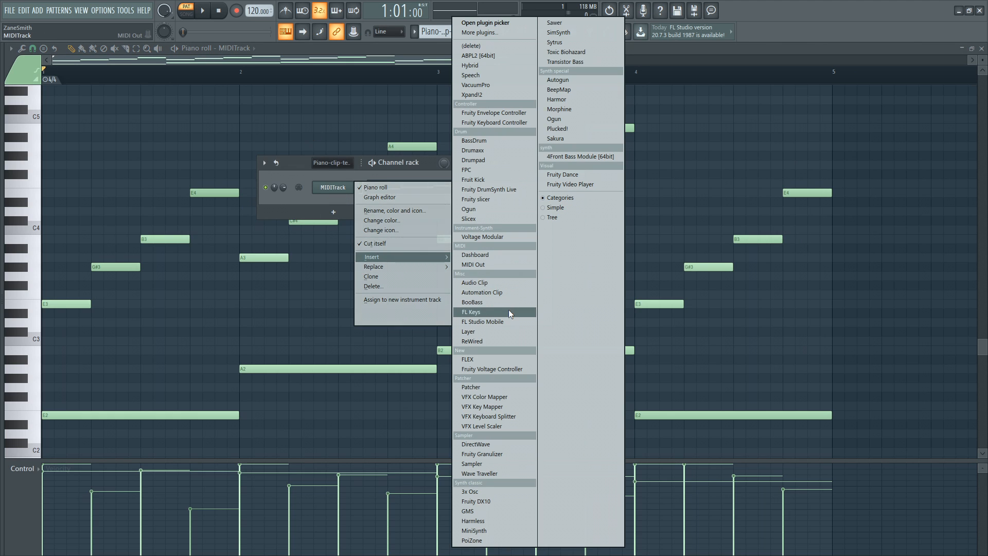
{"action": "left_click", "coordinate": [471, 311]}
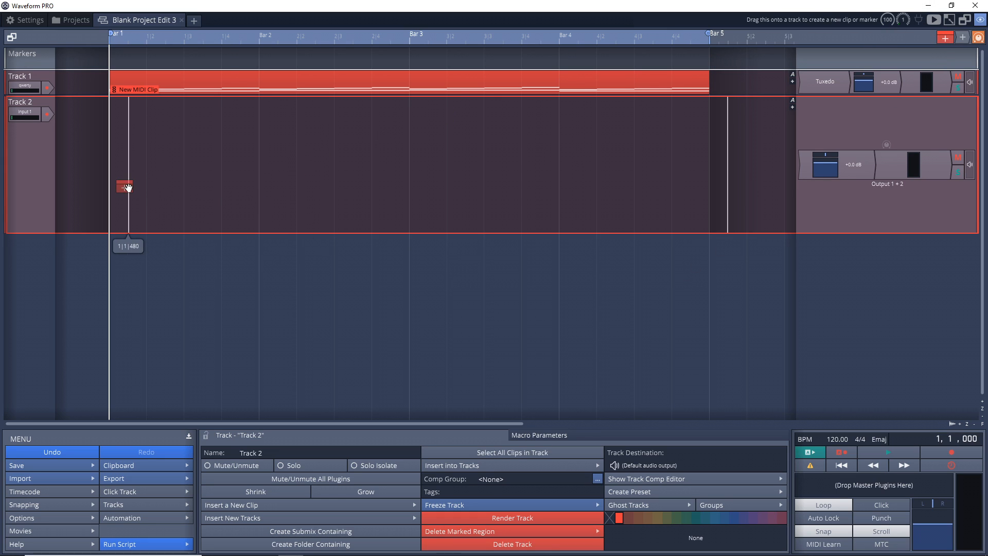
Create a four-bar step clip on Track 2 with Bass Drum 1 and Closed Hi-Hat hits.
{"action": "double_click", "coordinate": [125, 186]}
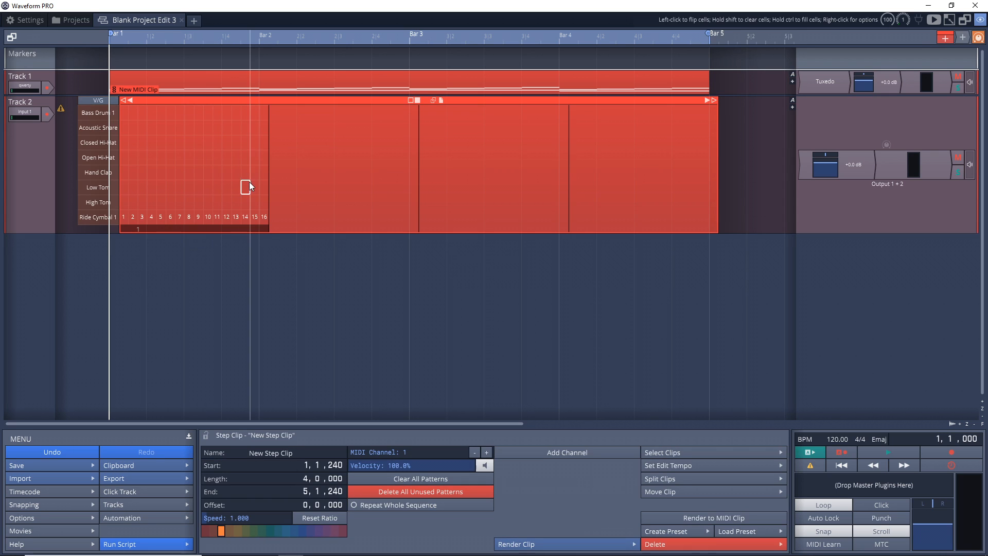
{"action": "mouse_move", "coordinate": [125, 114]}
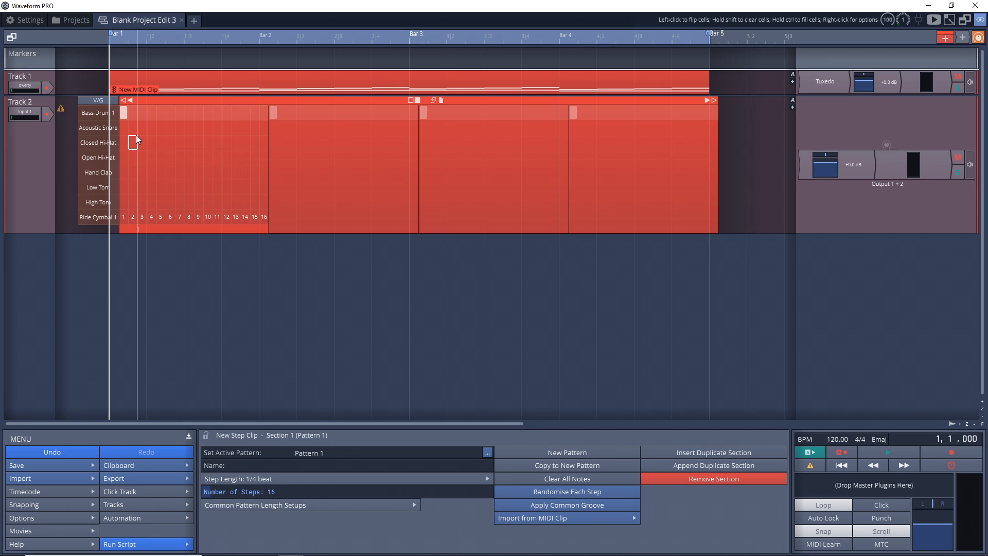
{"action": "left_click", "coordinate": [170, 128]}
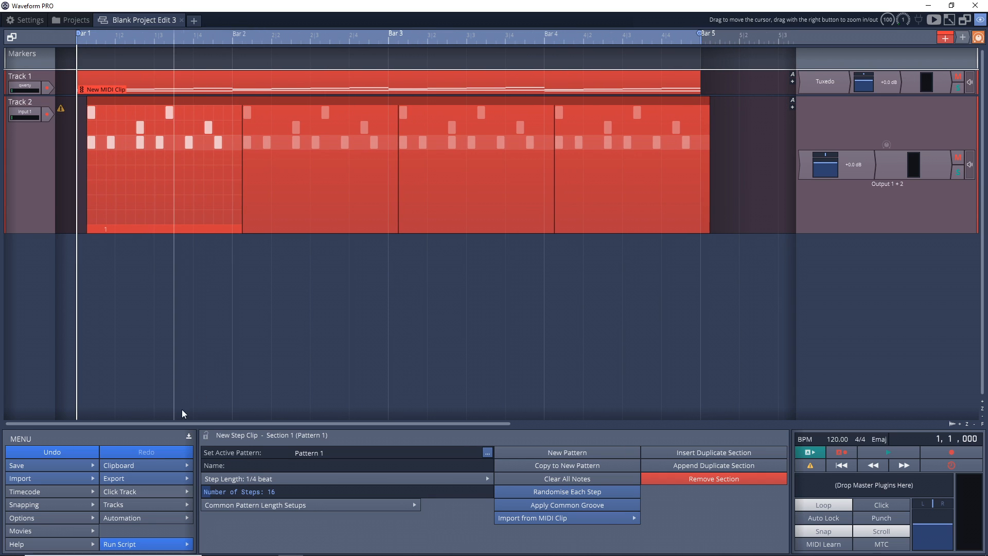
Render each track to its own MIDI file named drum-step-clip-midi on the desktop.
{"action": "left_click", "coordinate": [115, 478]}
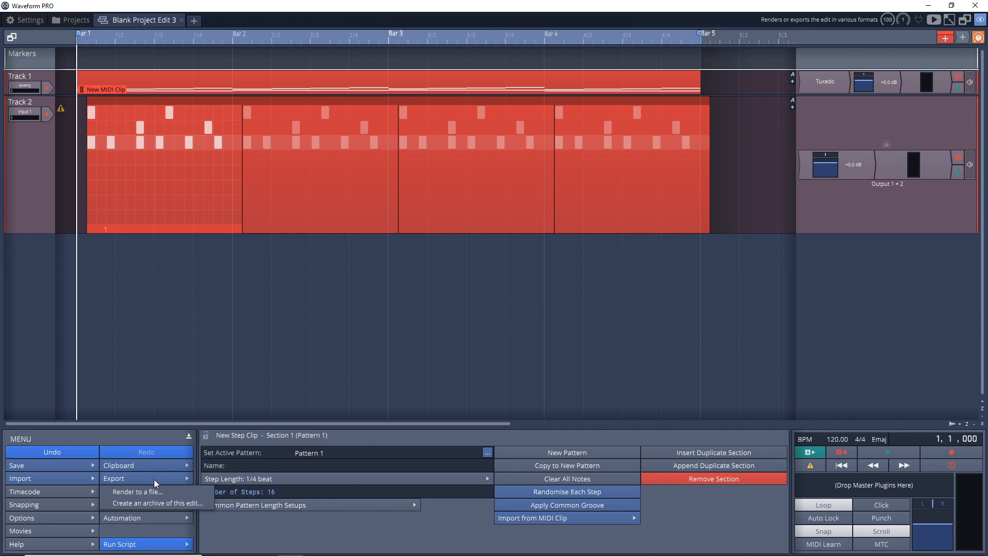
{"action": "left_click", "coordinate": [136, 492]}
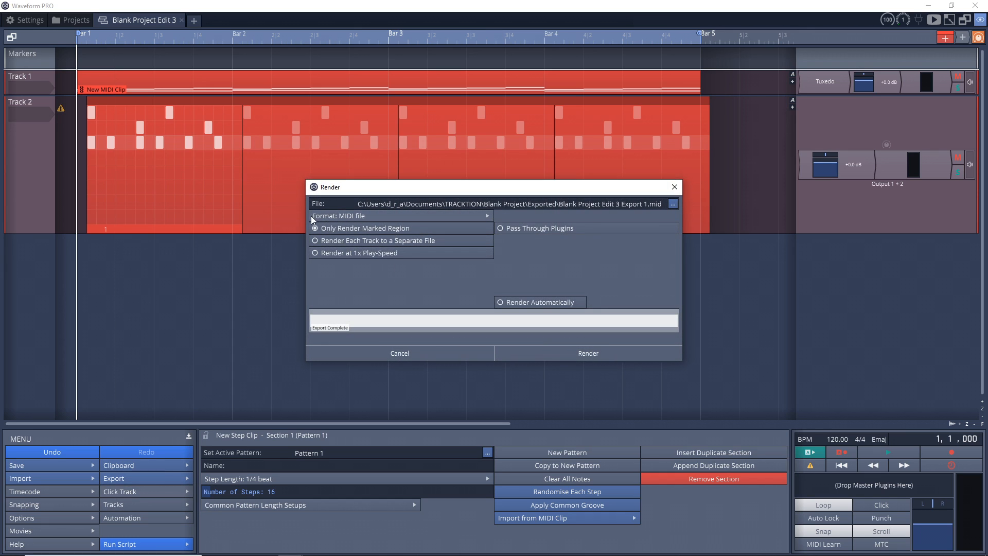
{"action": "mouse_move", "coordinate": [378, 220]}
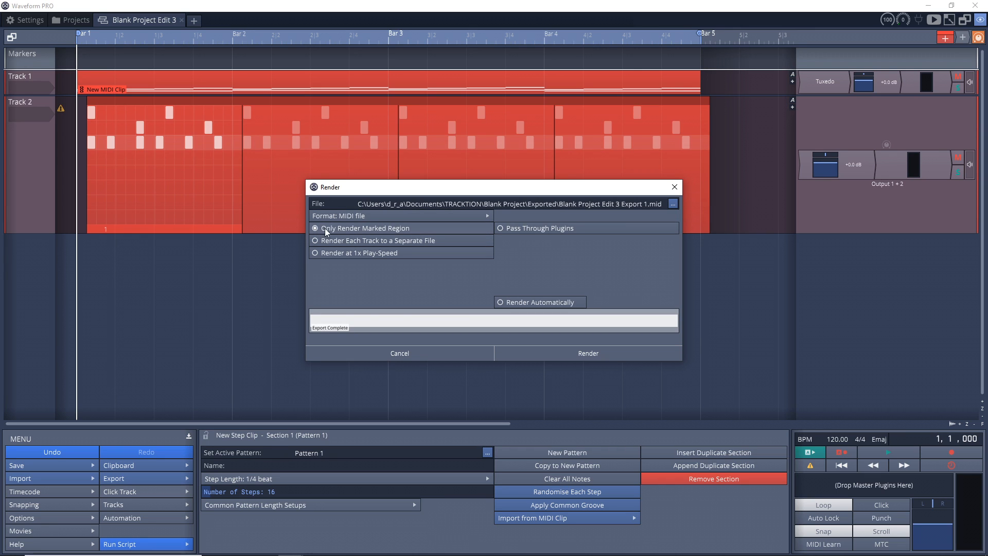
{"action": "mouse_move", "coordinate": [392, 235]}
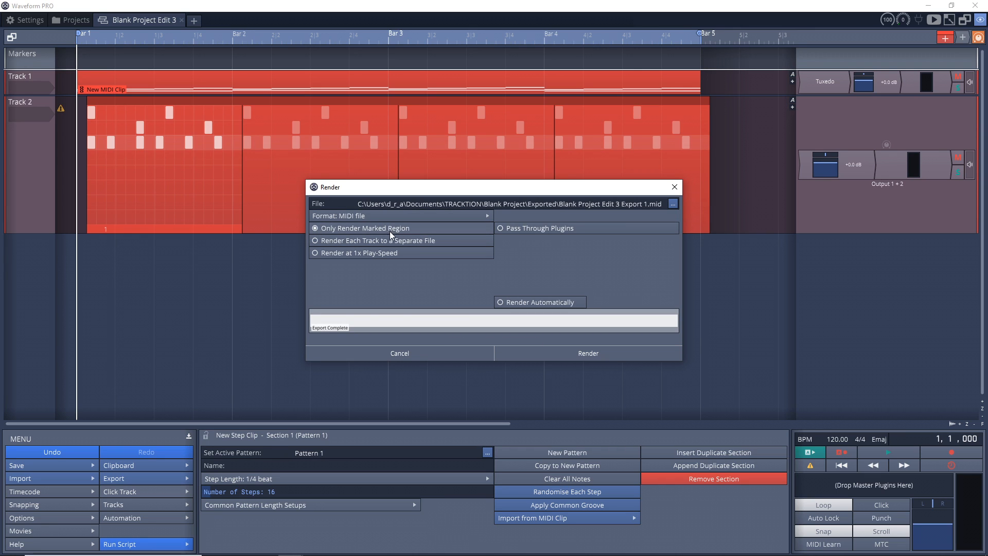
{"action": "mouse_move", "coordinate": [408, 155]}
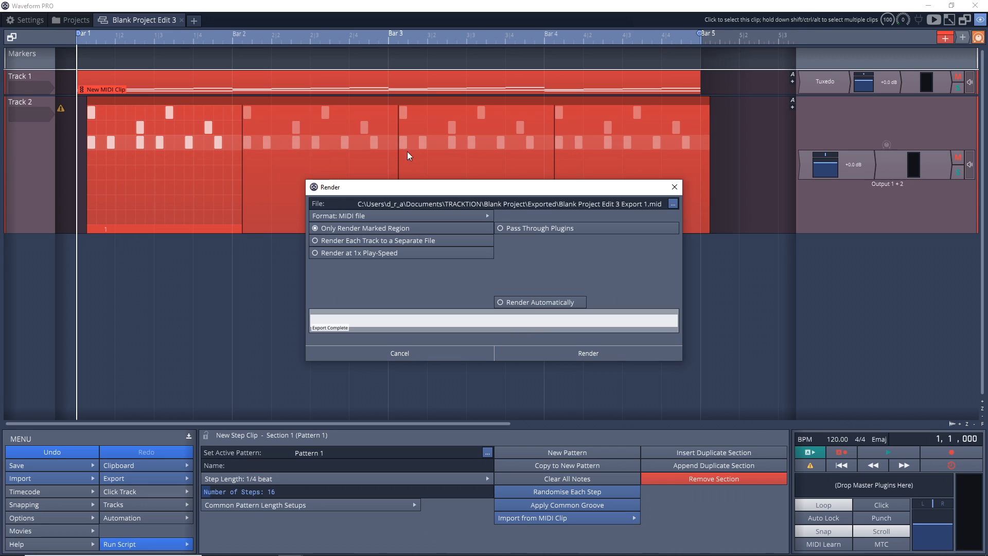
{"action": "mouse_move", "coordinate": [318, 240]}
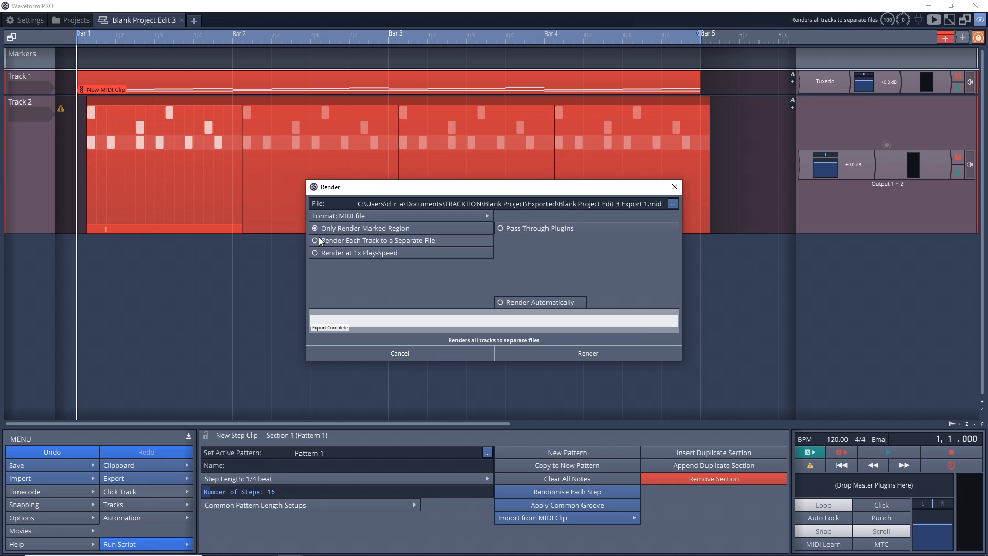
{"action": "left_click", "coordinate": [315, 240]}
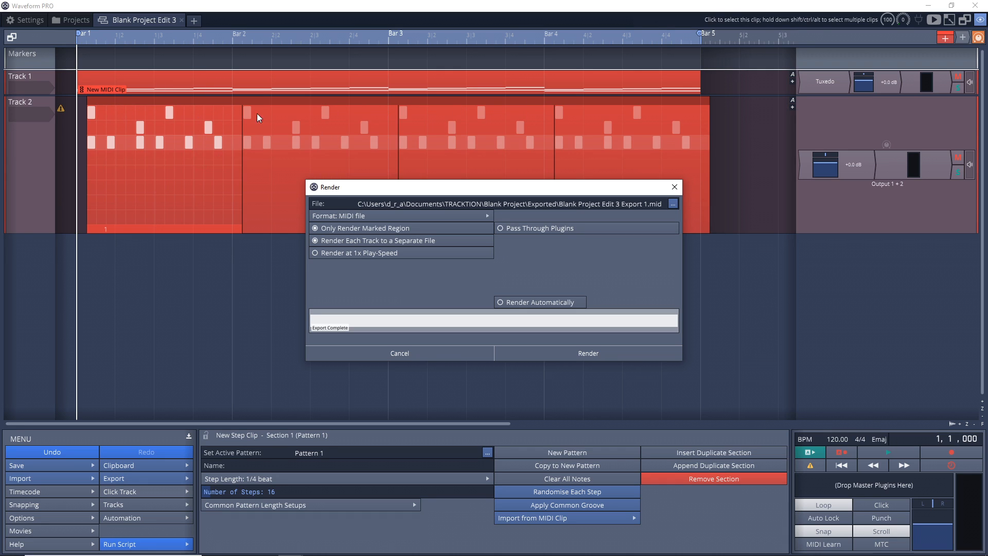
{"action": "mouse_move", "coordinate": [218, 81]}
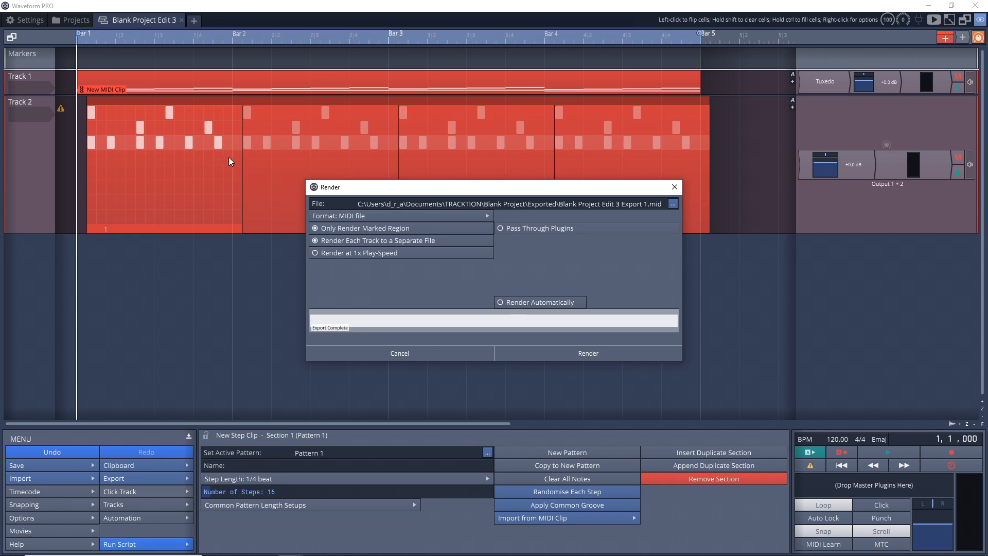
{"action": "mouse_move", "coordinate": [469, 252]}
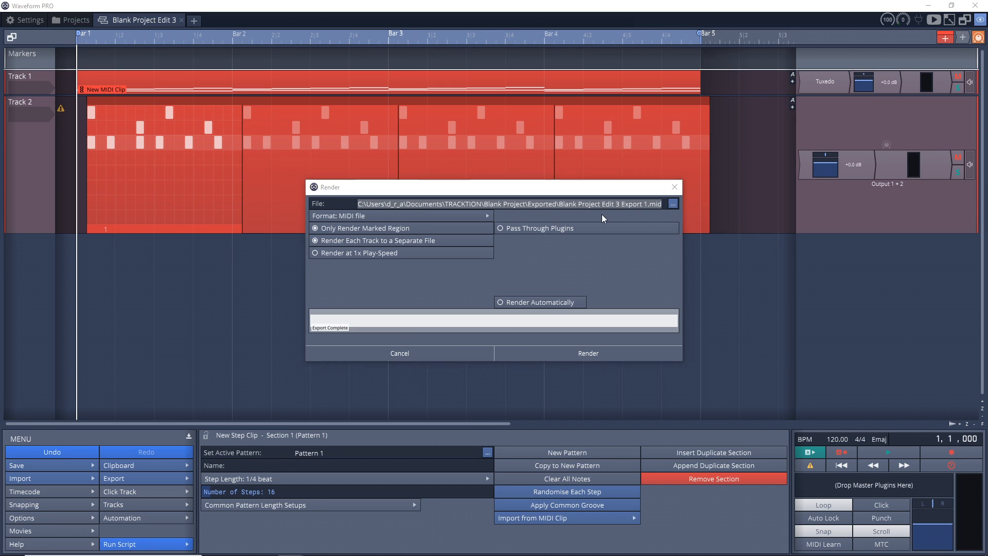
{"action": "left_click", "coordinate": [672, 204]}
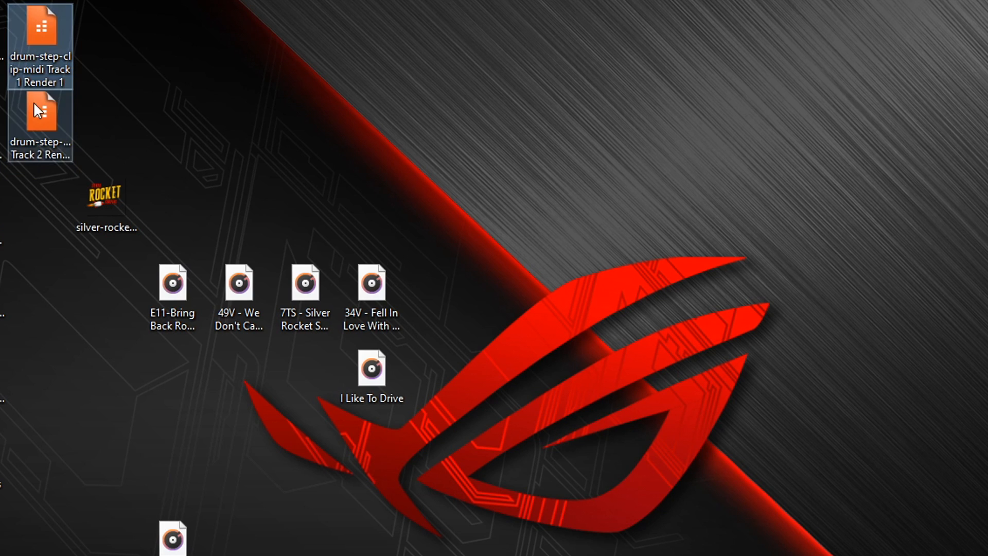
Select the drum-step-clip-midi Track render on the desktop for dragging into FL Studio.
{"action": "left_click", "coordinate": [40, 113]}
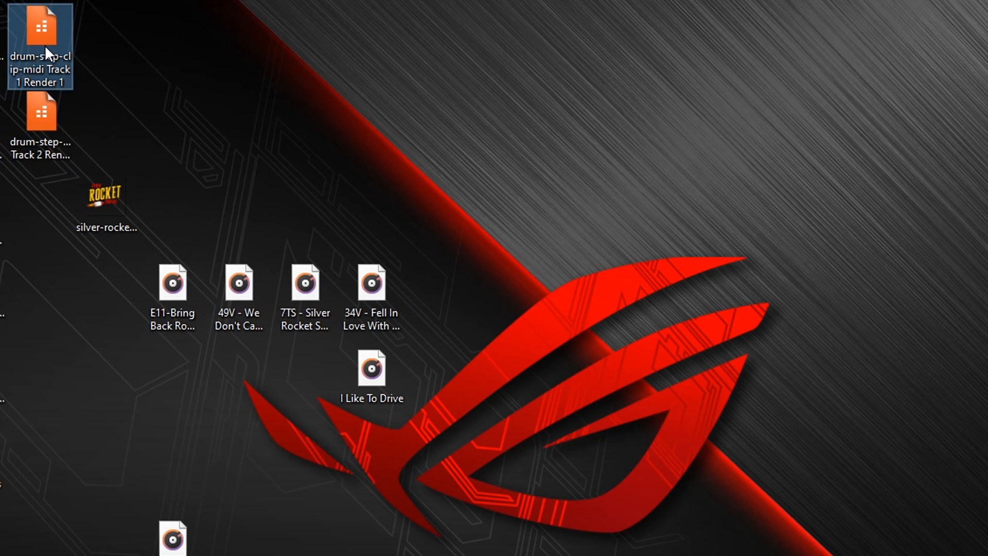
{"action": "mouse_move", "coordinate": [42, 72]}
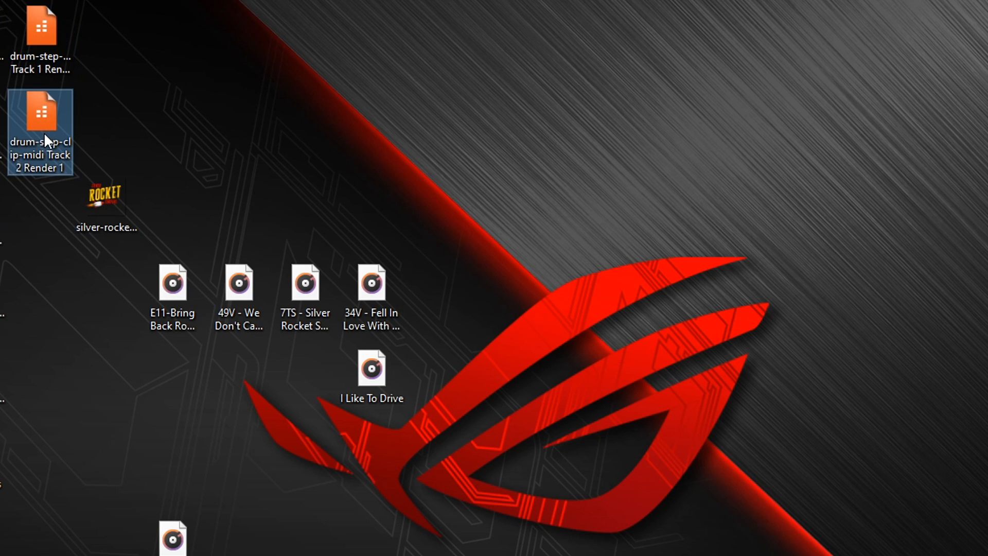
{"action": "mouse_move", "coordinate": [40, 119]}
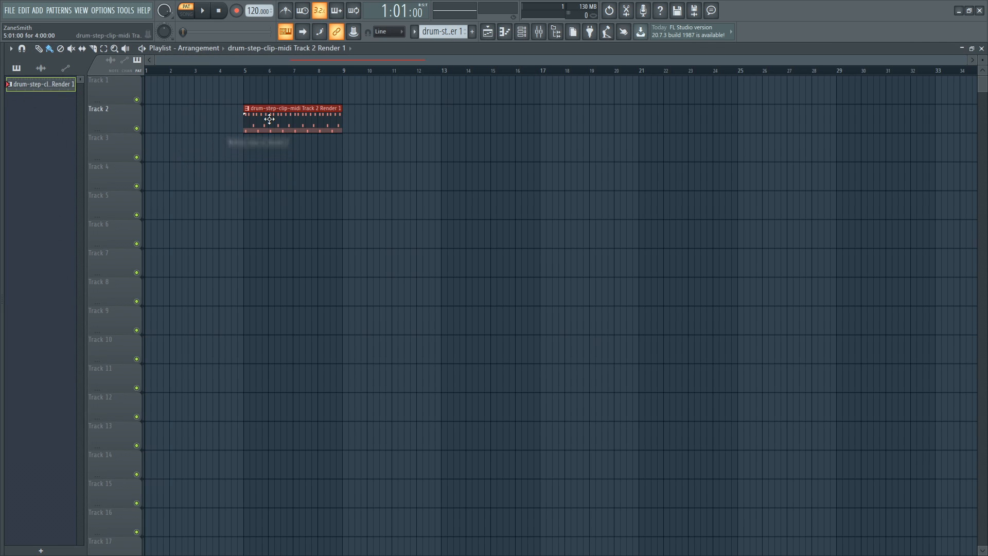
Replace the drum clip's MIDITrack channel with FPC so its notes hit the drum pads.
{"action": "double_click", "coordinate": [290, 108]}
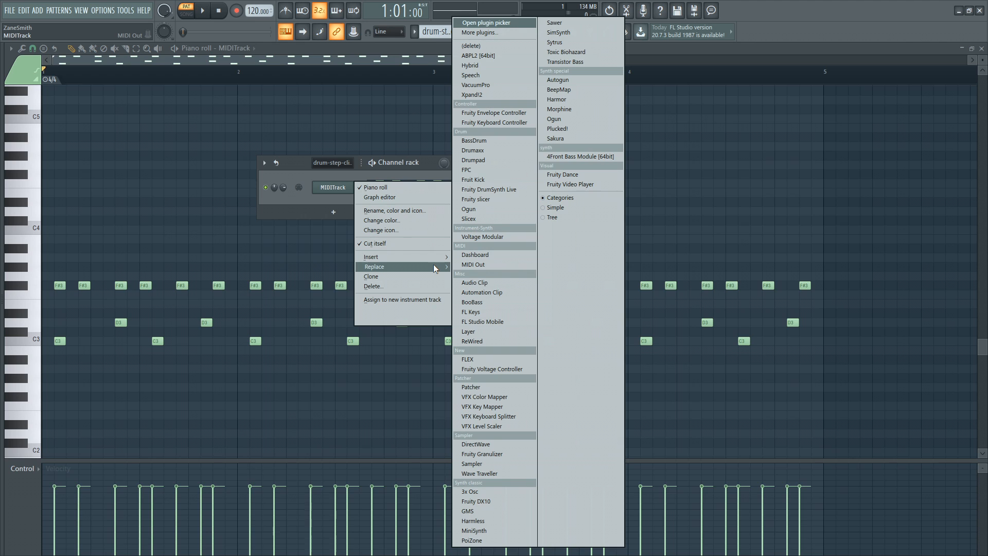
{"action": "mouse_move", "coordinate": [467, 170]}
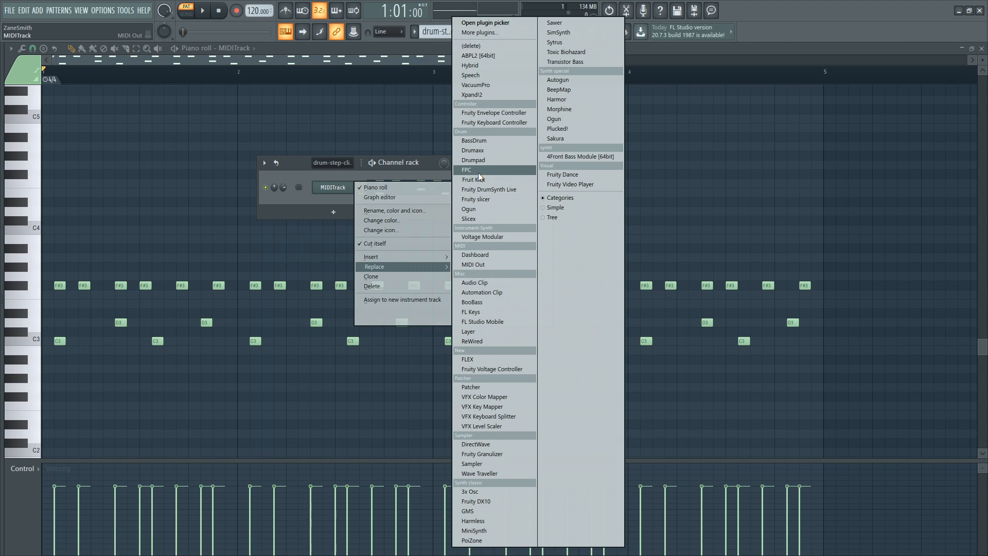
{"action": "left_click", "coordinate": [466, 170]}
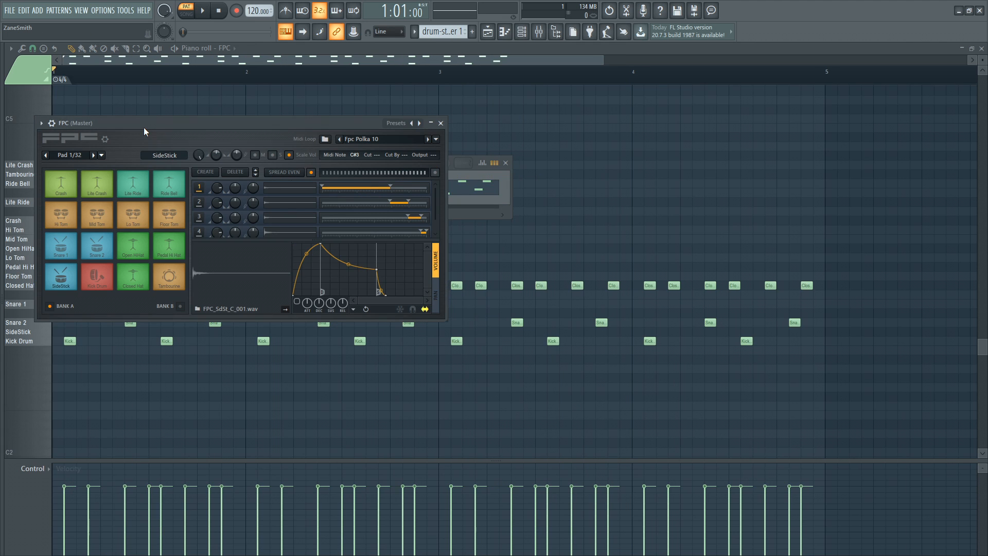